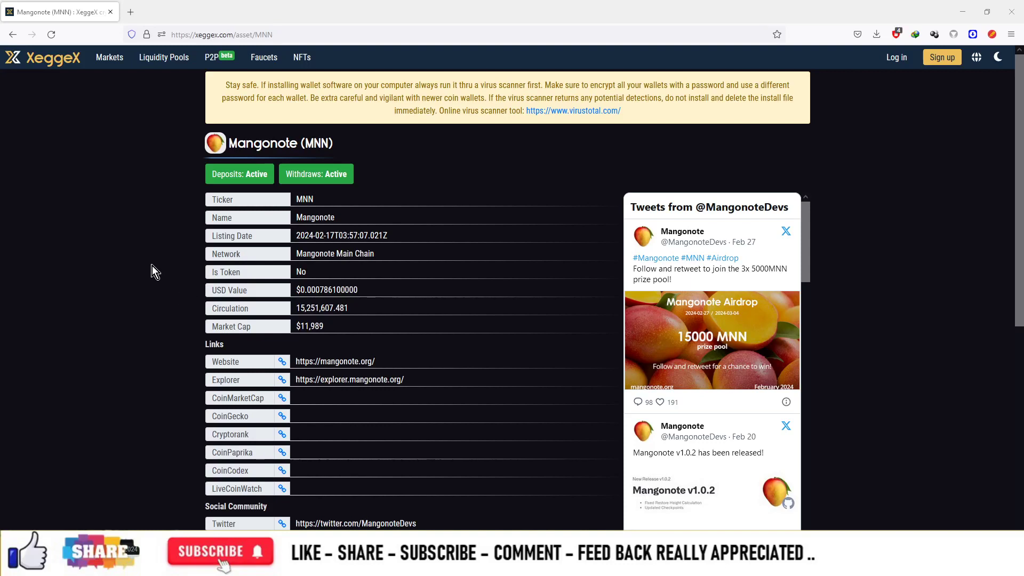
{"action": "mouse_move", "coordinate": [167, 272]}
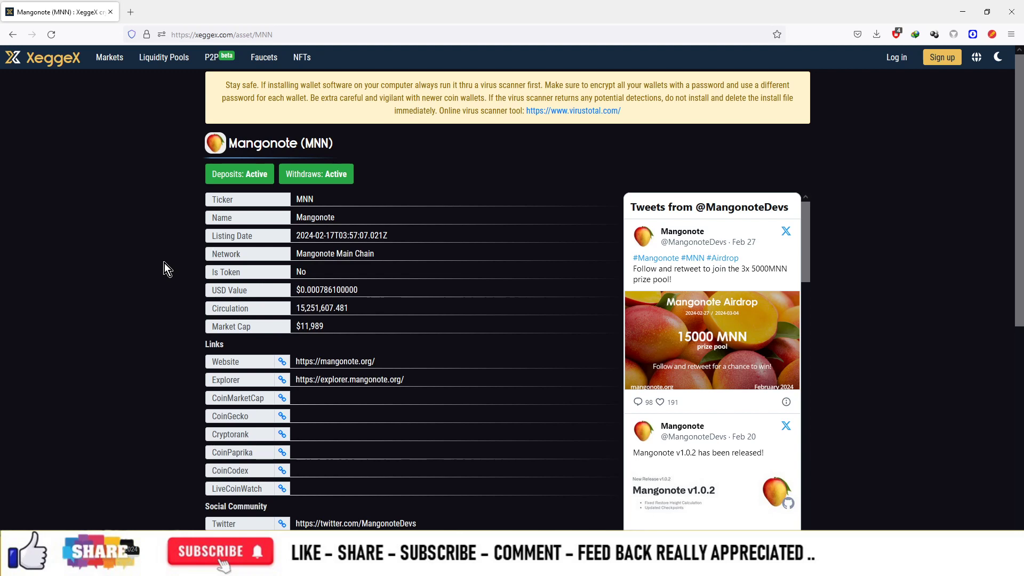
Step: Open the Mangonote website and block explorer links in new background tabs
{"action": "scroll", "scroll_direction": "down", "scroll_amount": 3}
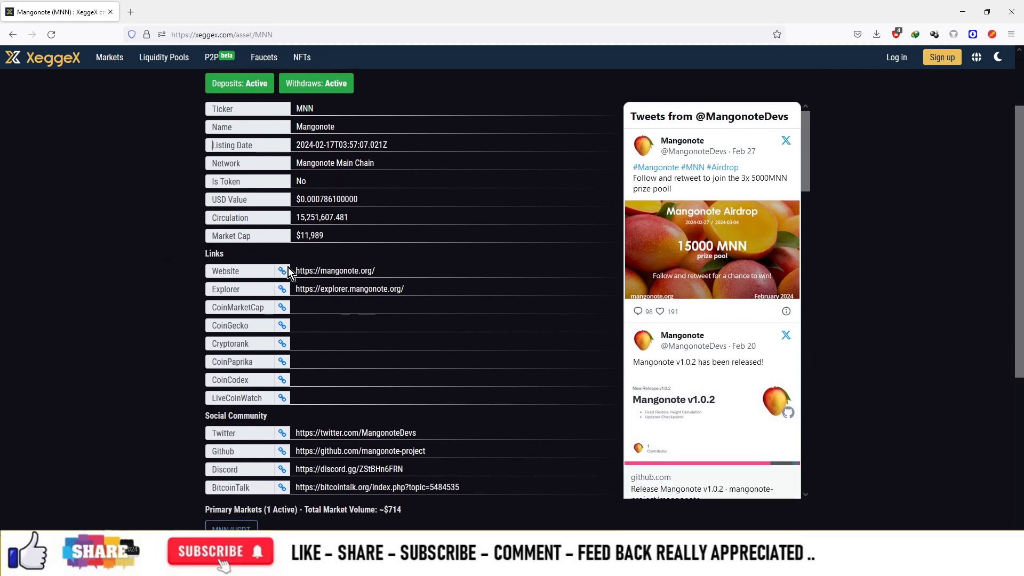
{"action": "left_click", "coordinate": [282, 271]}
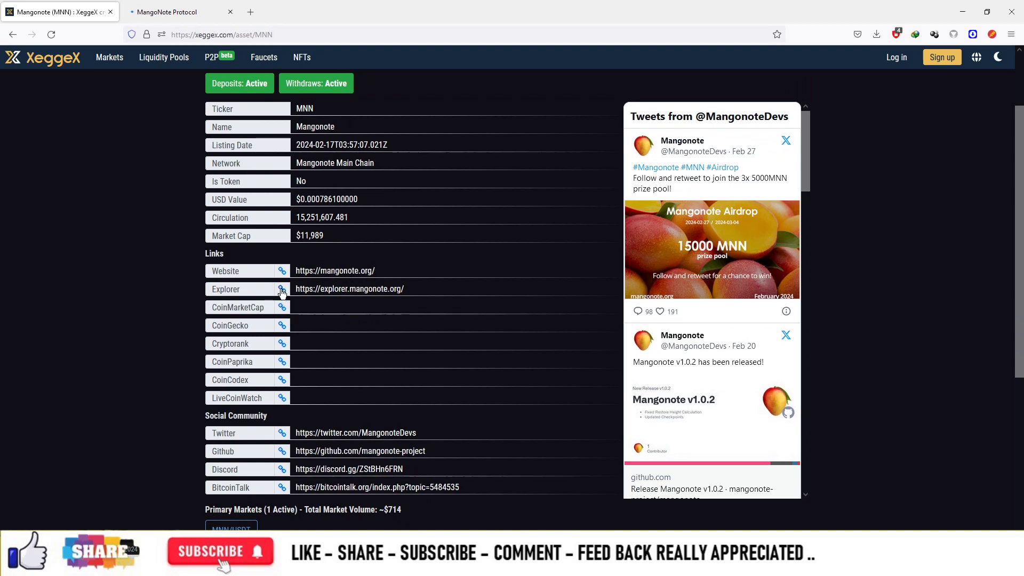
{"action": "left_click", "coordinate": [282, 289]}
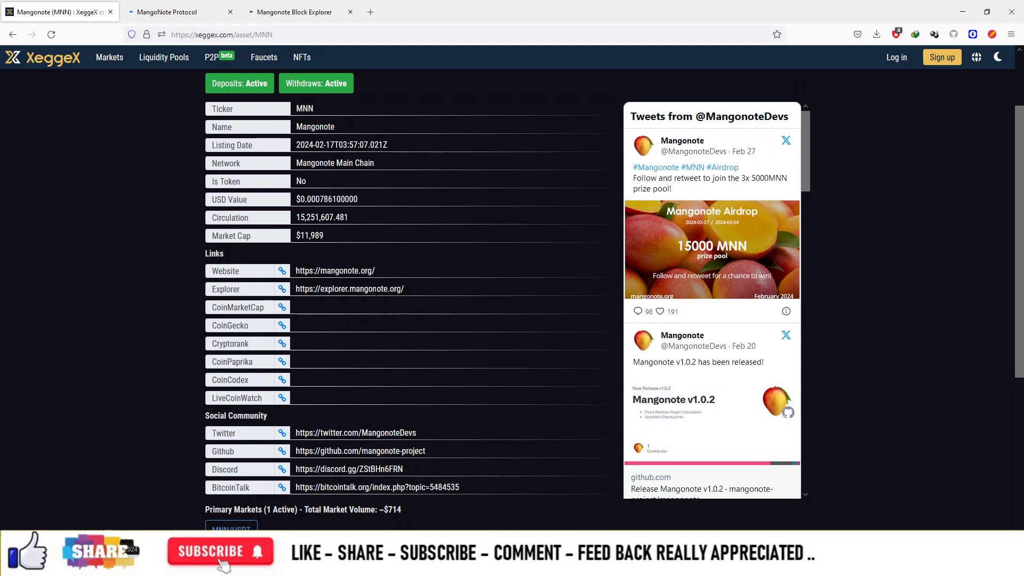
Step: Switch to the Mangonote homepage and read down through its features and wallet downloads
{"action": "left_click", "coordinate": [282, 433]}
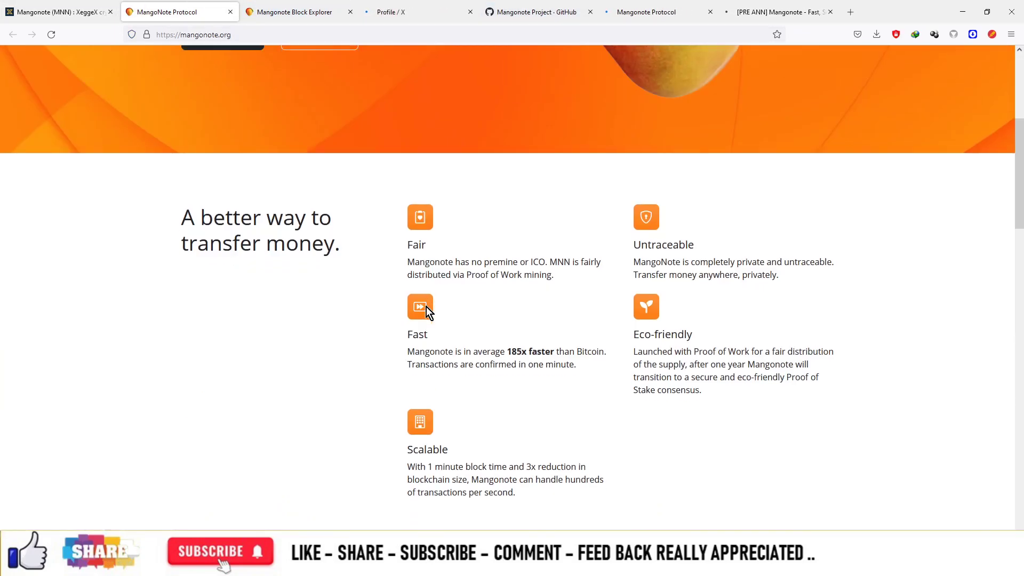
{"action": "scroll", "scroll_direction": "up", "scroll_amount": 3}
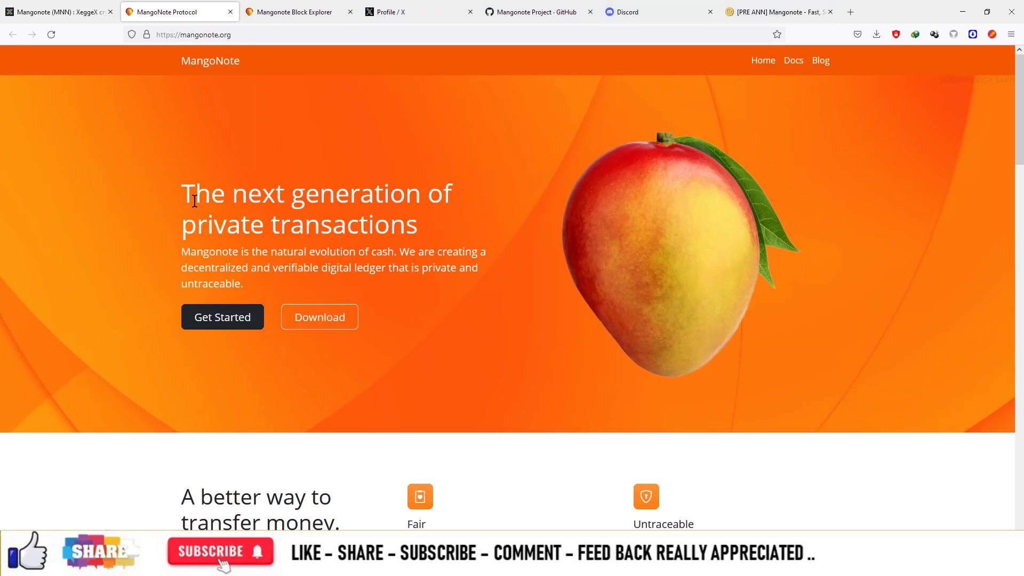
{"action": "mouse_move", "coordinate": [762, 64]}
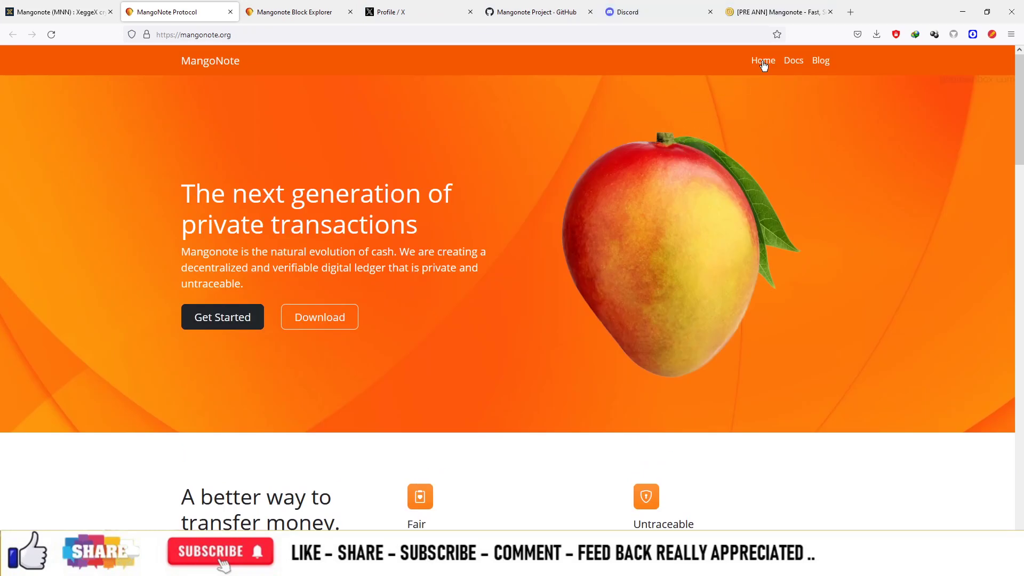
{"action": "scroll", "scroll_direction": "down", "scroll_amount": 3}
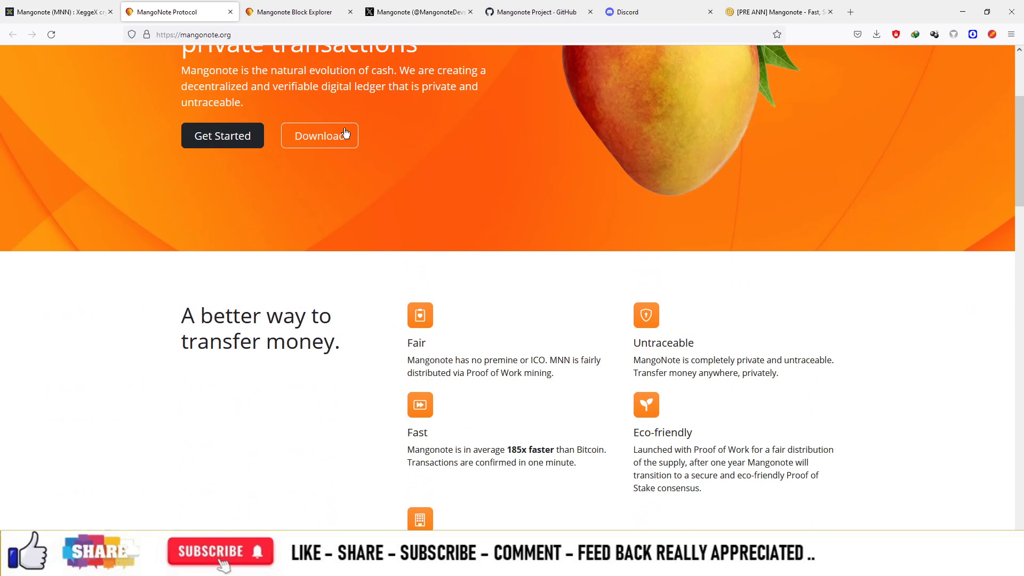
{"action": "scroll", "scroll_direction": "down", "scroll_amount": 3}
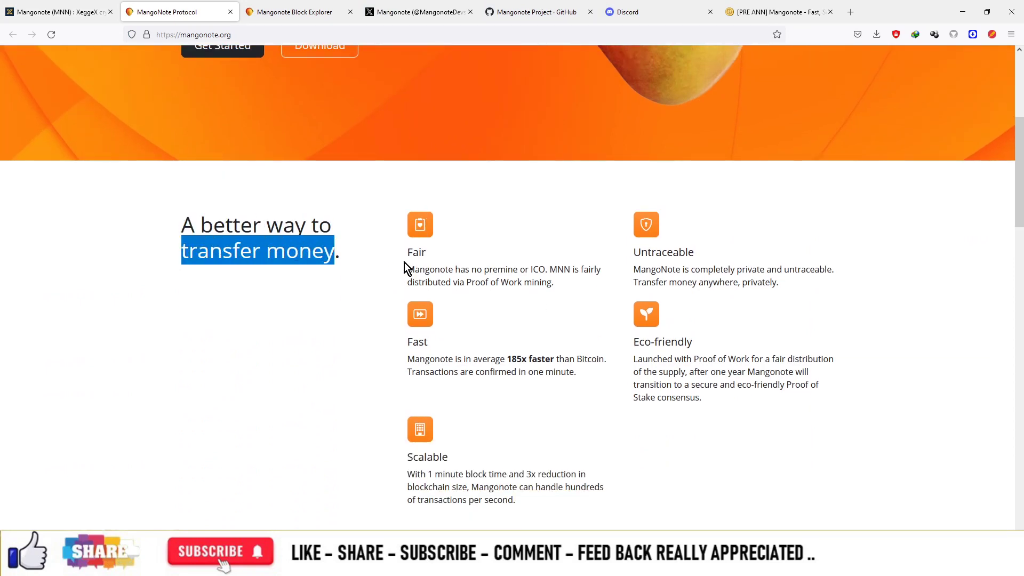
{"action": "scroll", "scroll_direction": "down", "scroll_amount": 3}
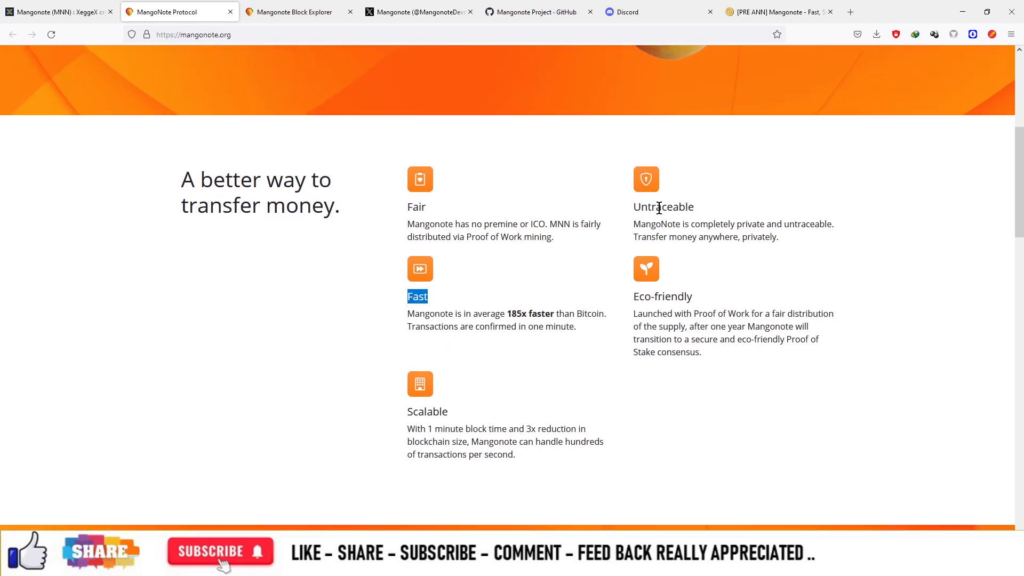
{"action": "scroll", "scroll_direction": "down", "scroll_amount": 3}
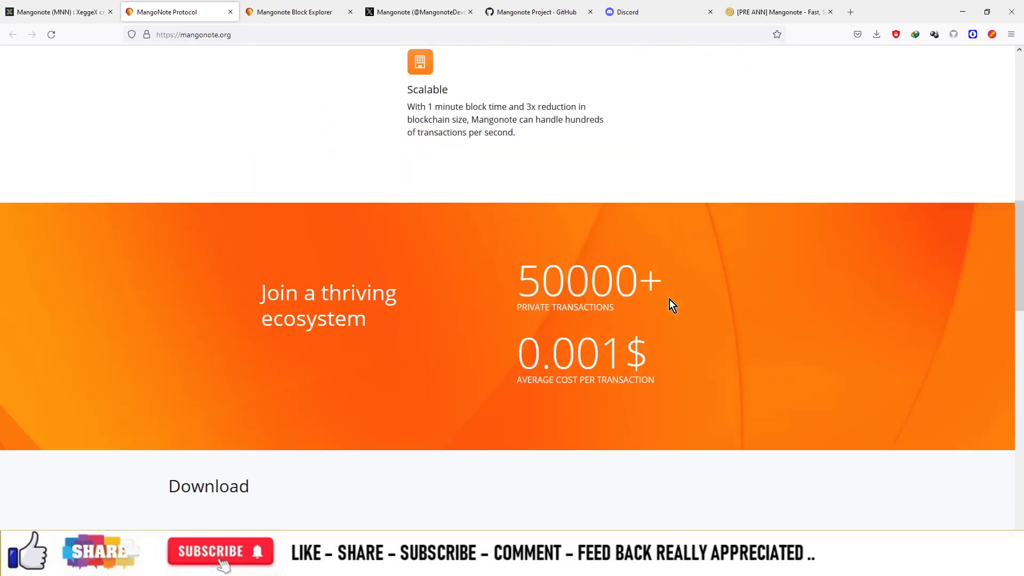
Step: Continue through the Xeggex exchange listing and roadmap sections of mangonote.org
{"action": "scroll", "scroll_direction": "down", "scroll_amount": 3}
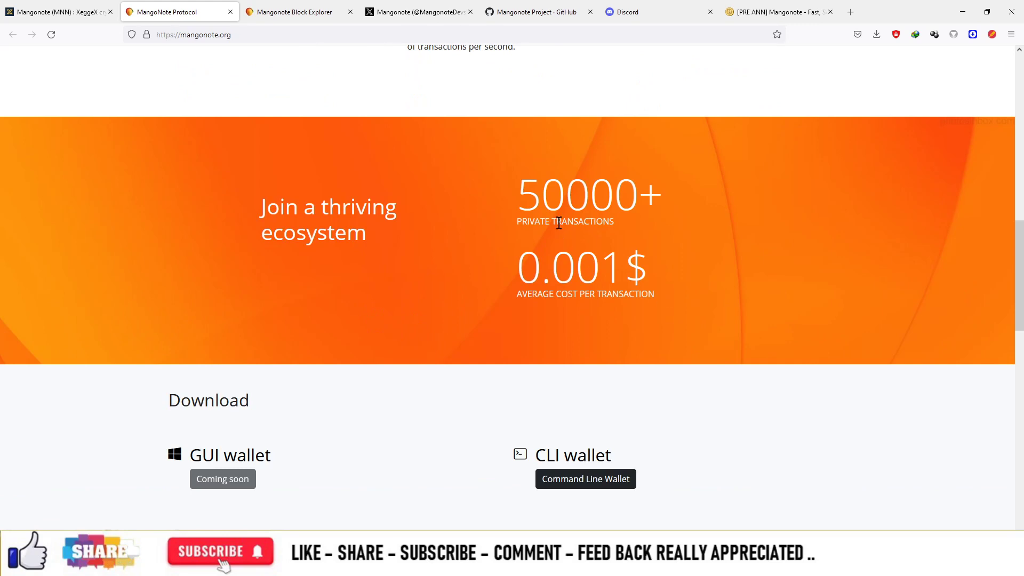
{"action": "mouse_move", "coordinate": [559, 206]}
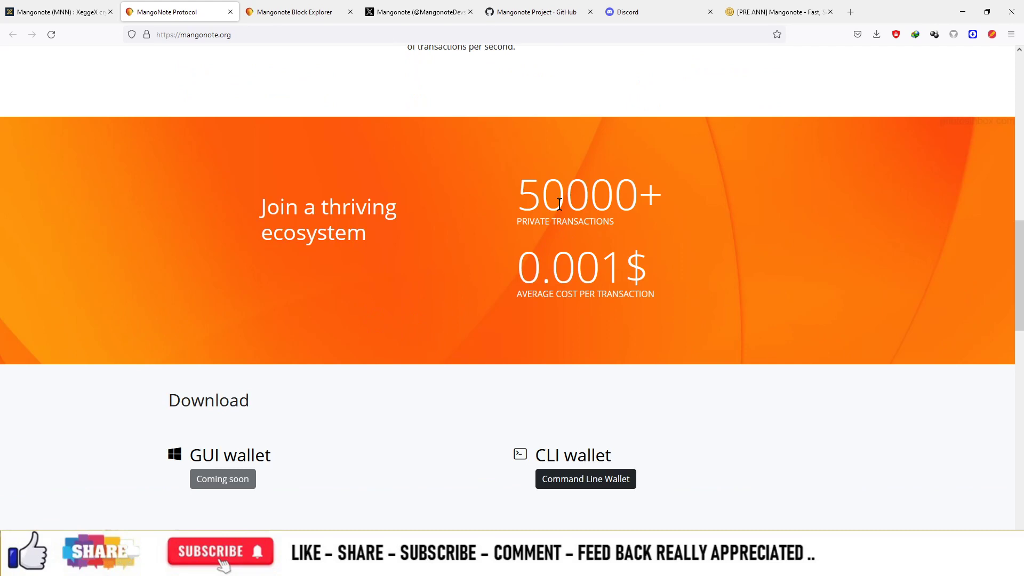
{"action": "scroll", "scroll_direction": "down", "scroll_amount": 3}
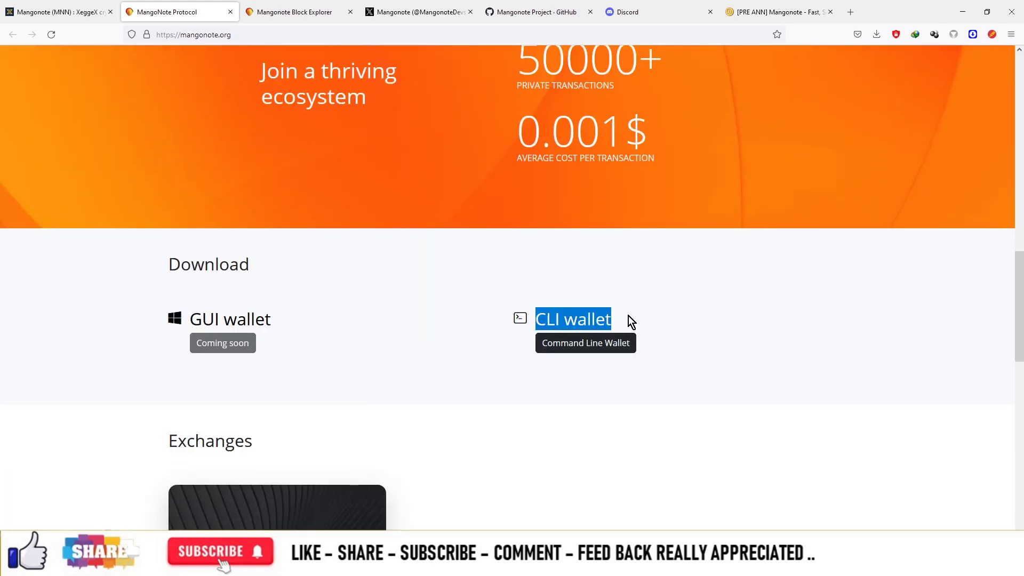
{"action": "scroll", "scroll_direction": "down", "scroll_amount": 3}
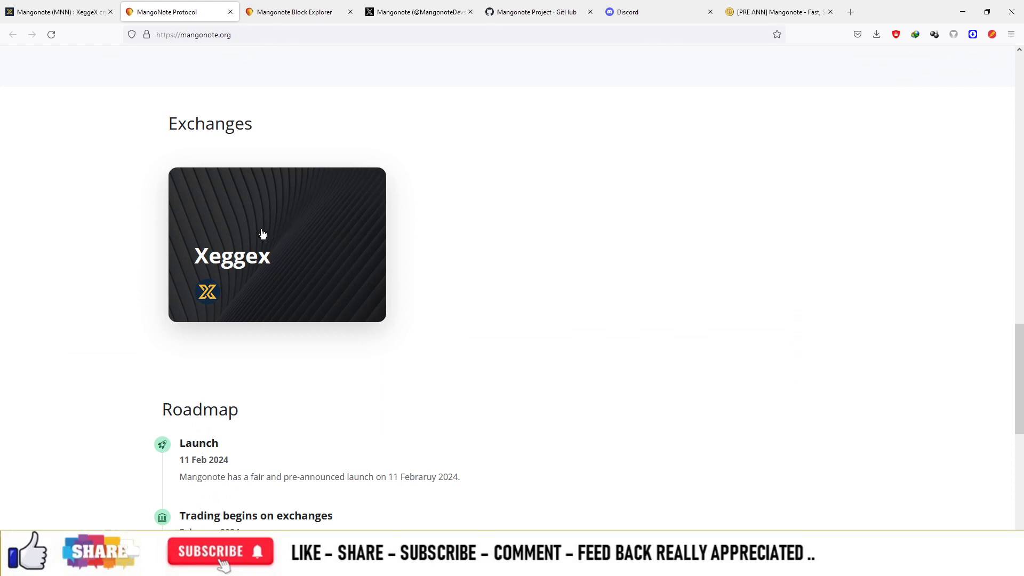
{"action": "scroll", "scroll_direction": "down", "scroll_amount": 3}
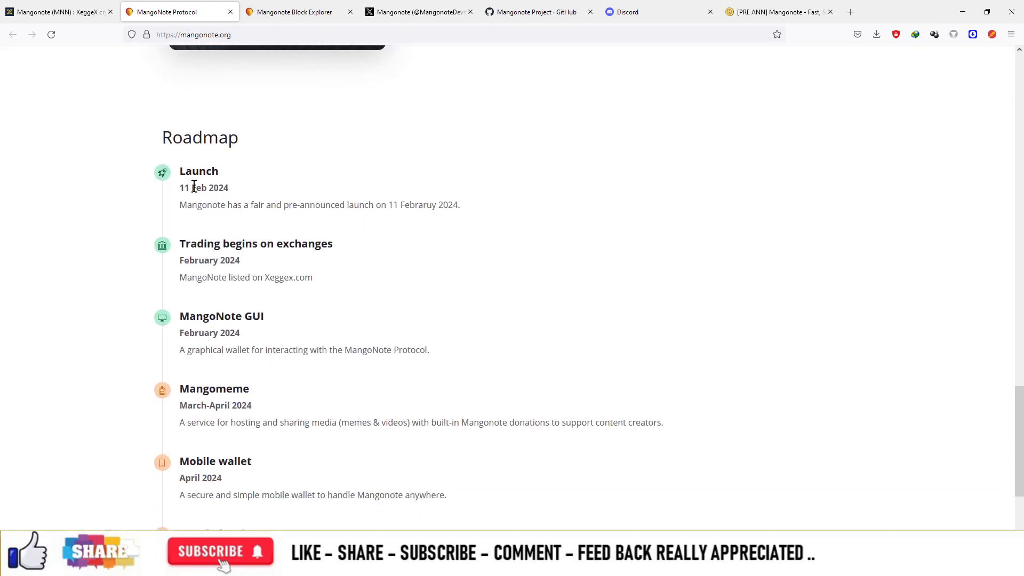
{"action": "left_click_drag", "start_coordinate": [190, 243], "coordinate": [282, 243]}
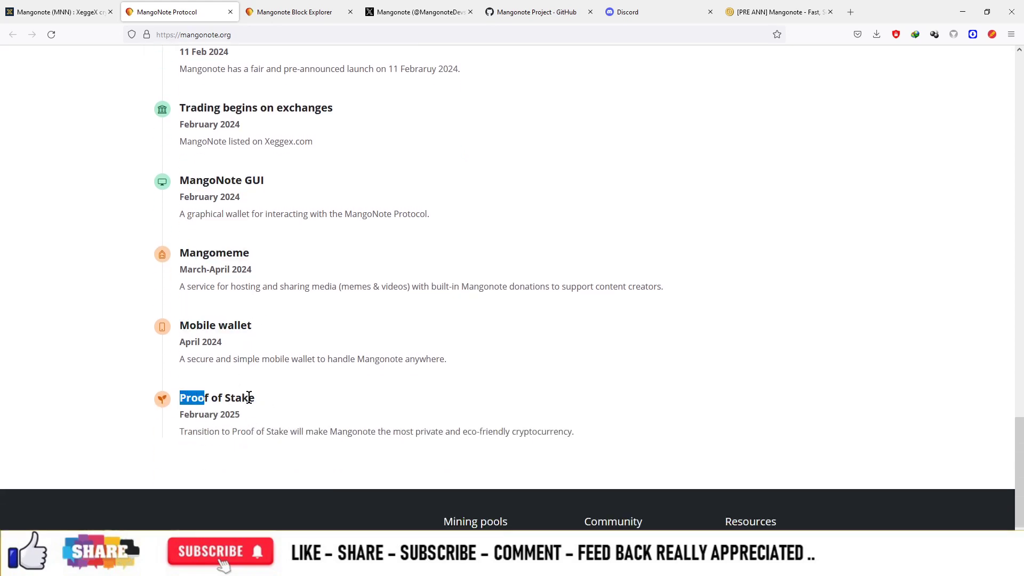
{"action": "scroll", "scroll_direction": "up", "scroll_amount": 3}
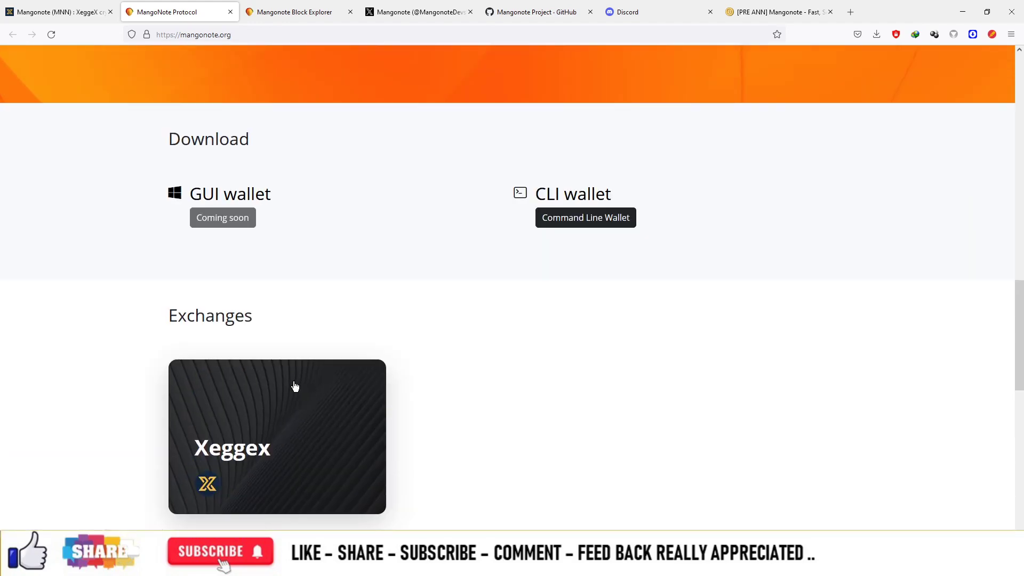
Step: Glance at the Mangonote X profile, then return to the MNN asset page on XeggeX
{"action": "left_click", "coordinate": [417, 11]}
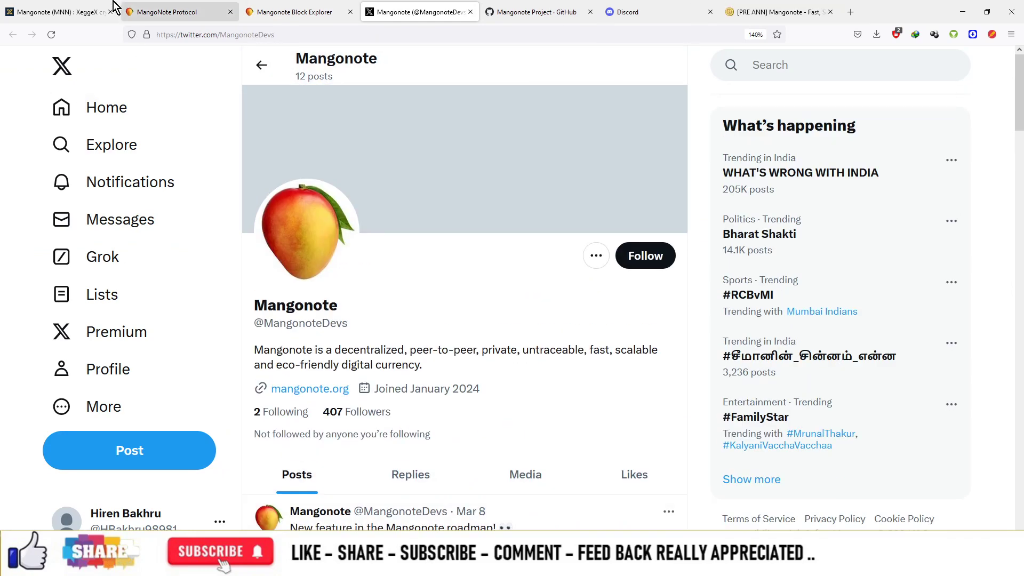
{"action": "left_click", "coordinate": [58, 12]}
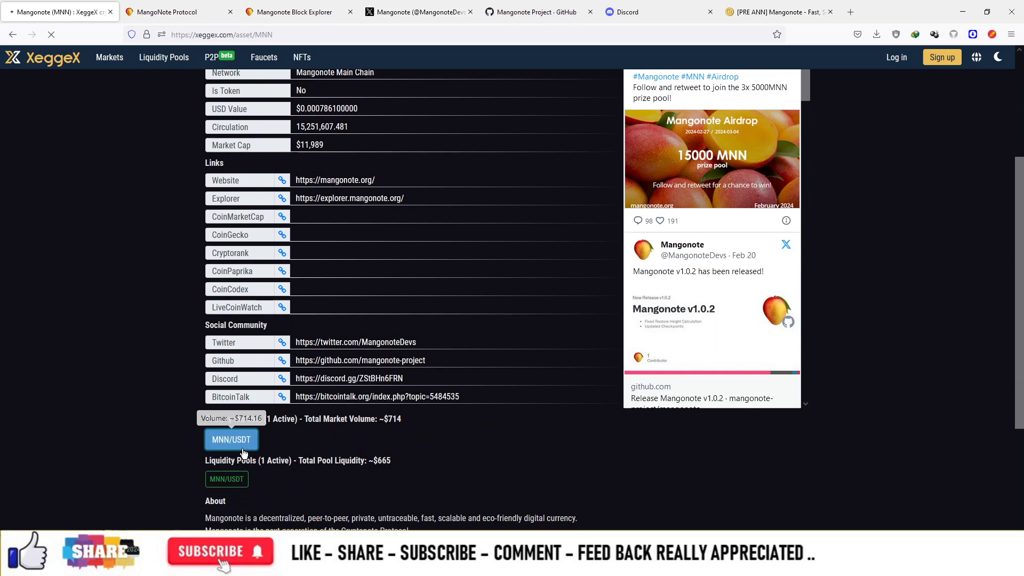
Step: Open the MNN/USDT market showing its price chart, order book and recent trades
{"action": "left_click", "coordinate": [231, 440]}
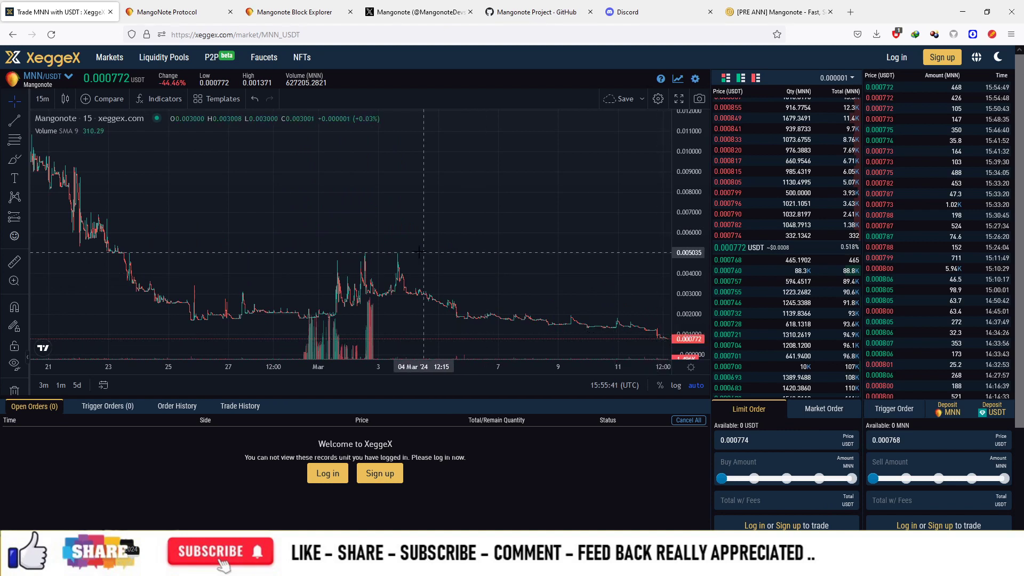
{"action": "mouse_move", "coordinate": [403, 251]}
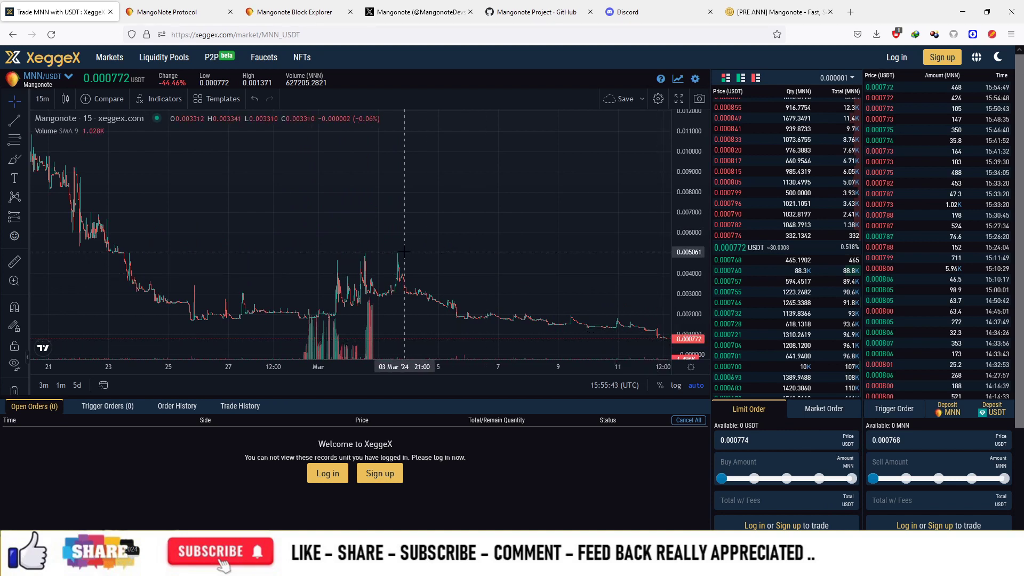